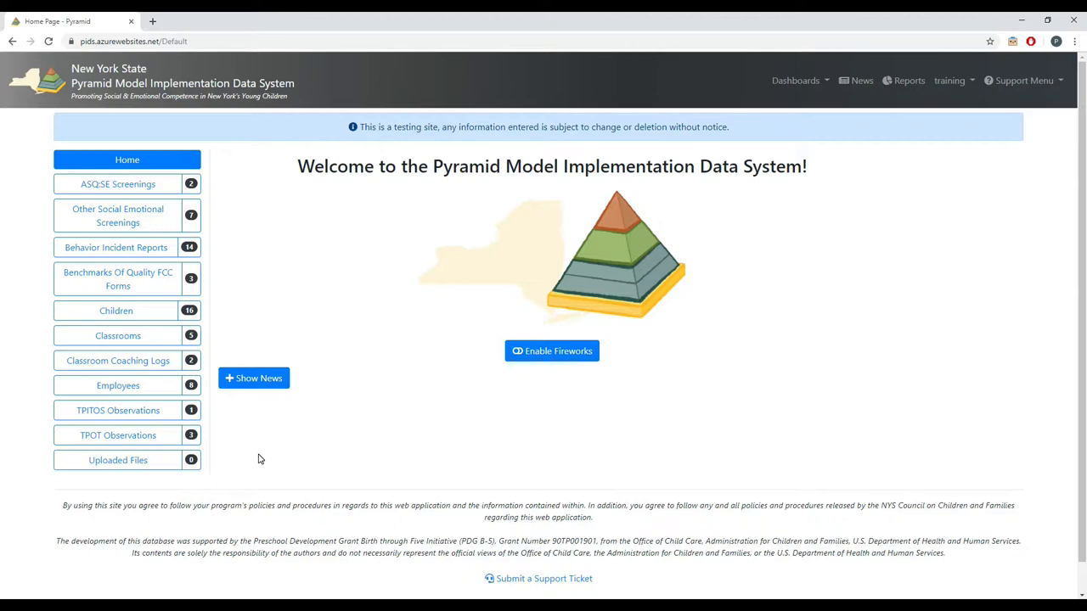
mouse_move(372, 371)
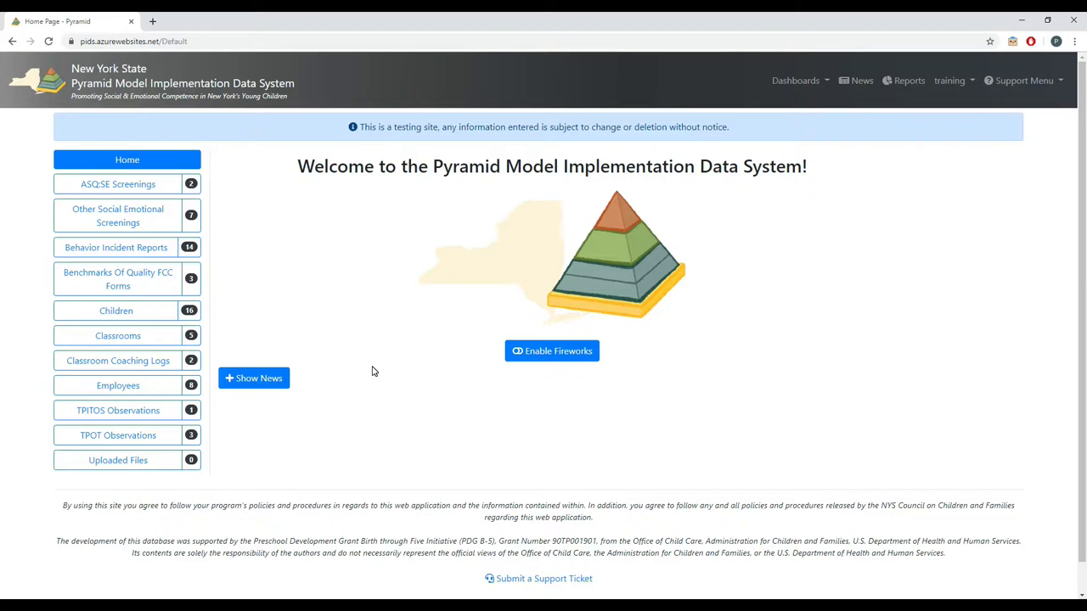